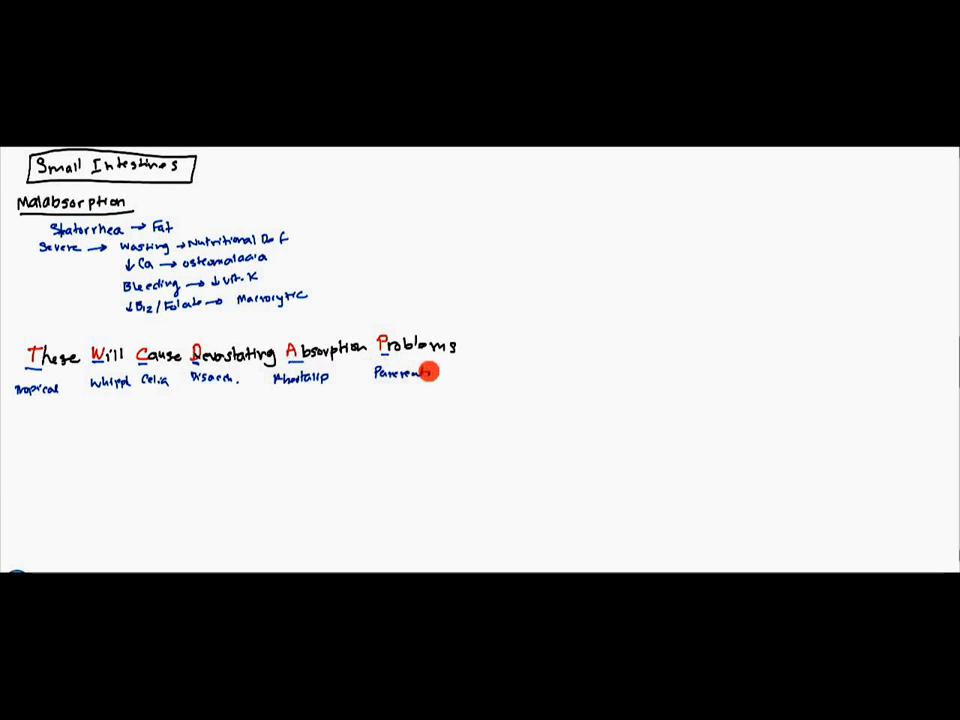
pyautogui.moveTo(83, 442)
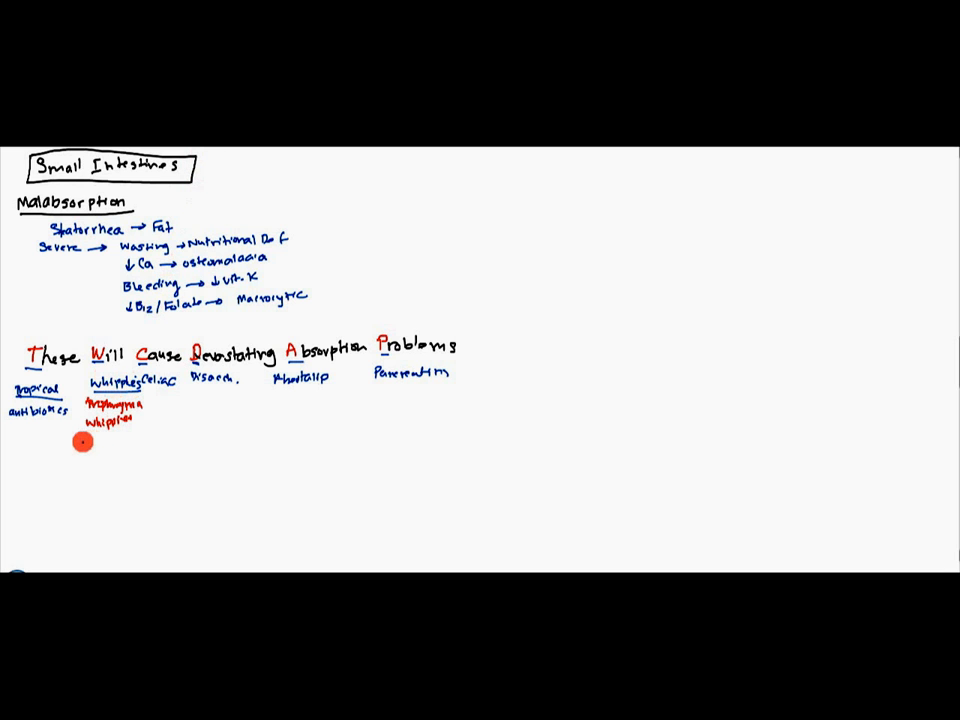